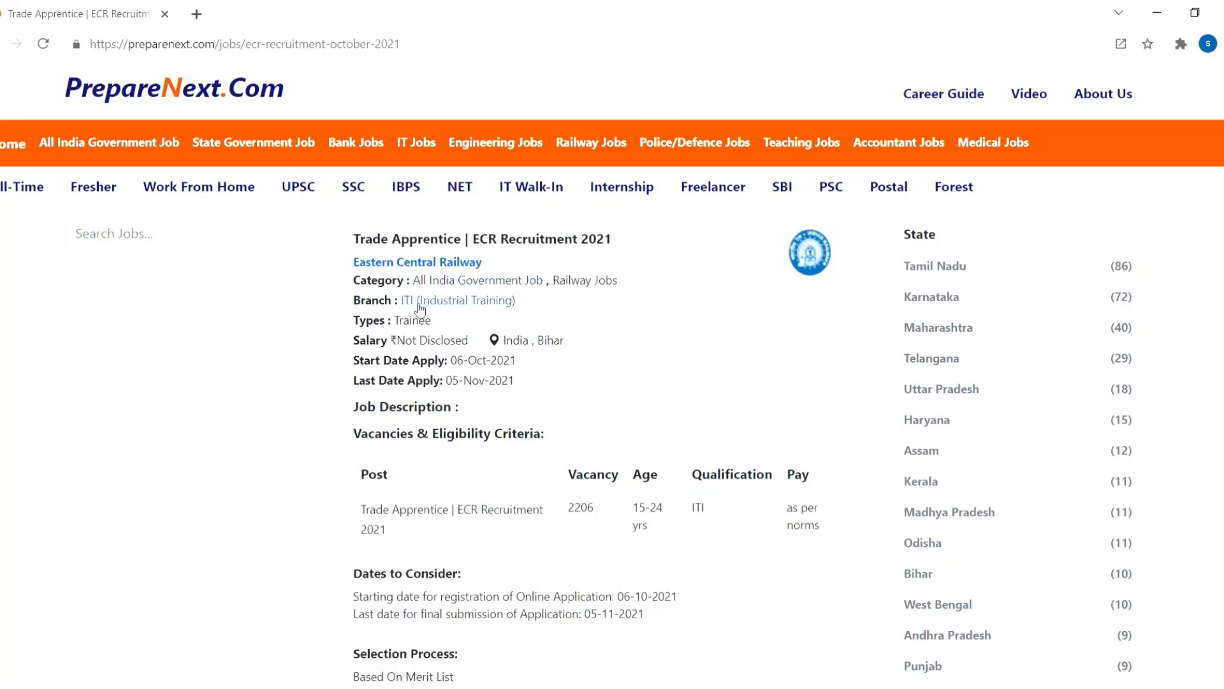
pyautogui.moveTo(445, 312)
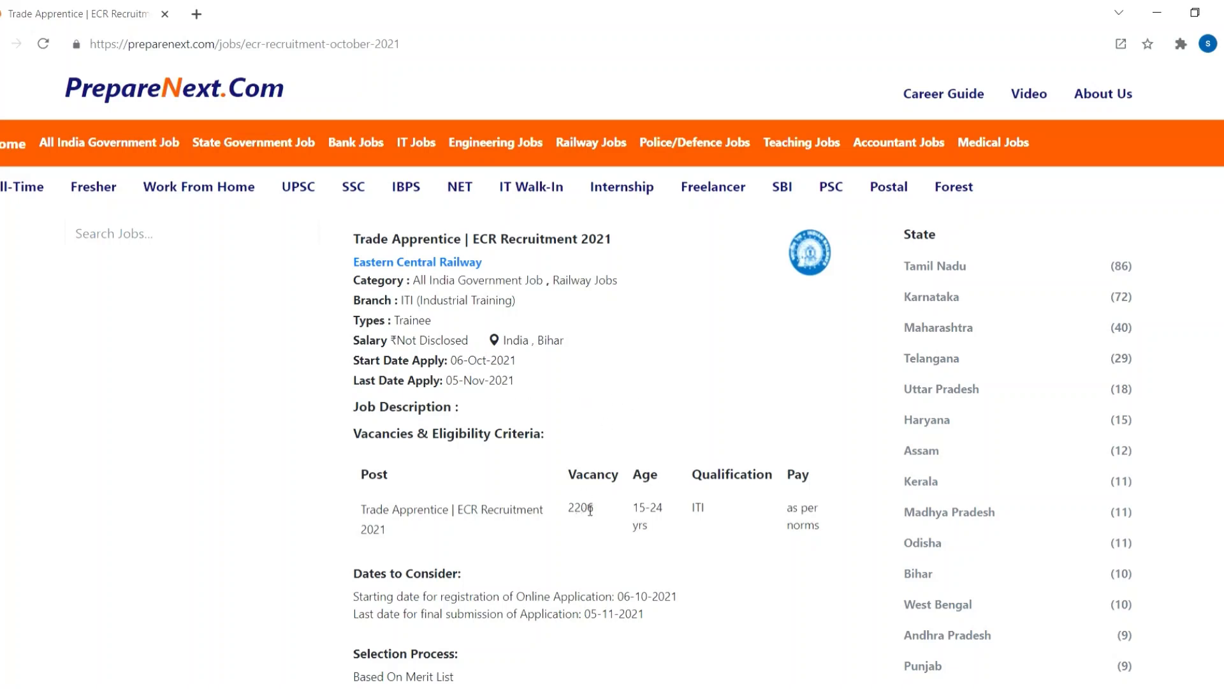
pyautogui.moveTo(666, 477)
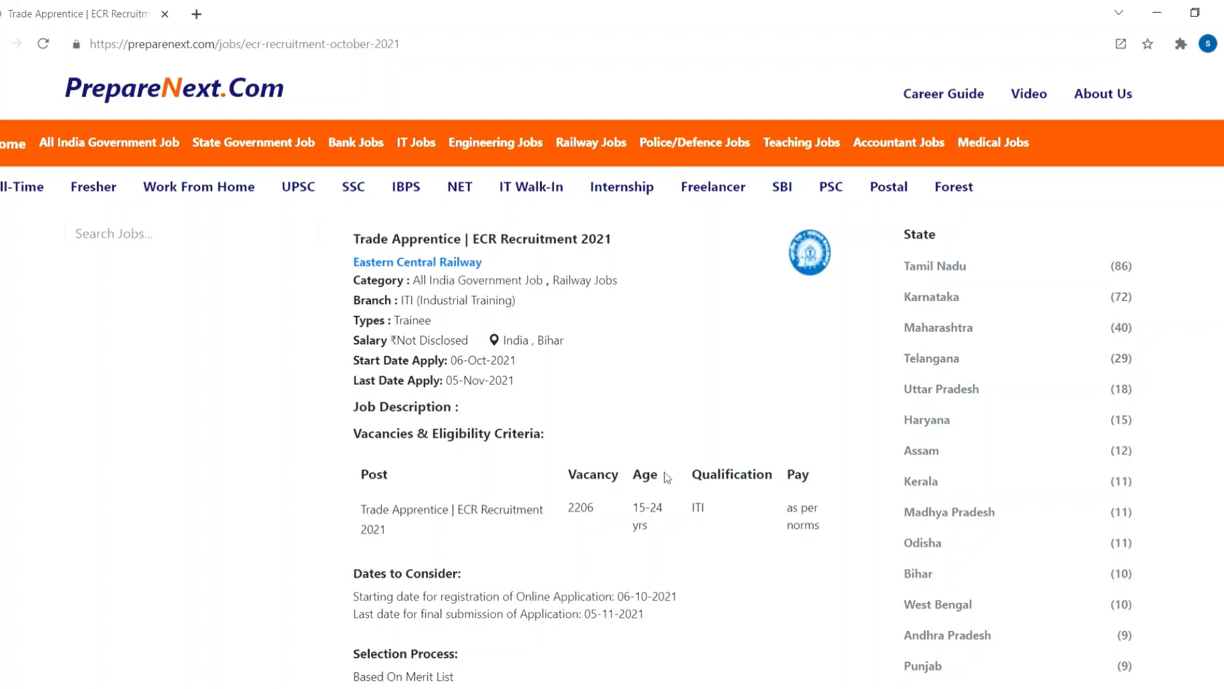
pyautogui.moveTo(670, 528)
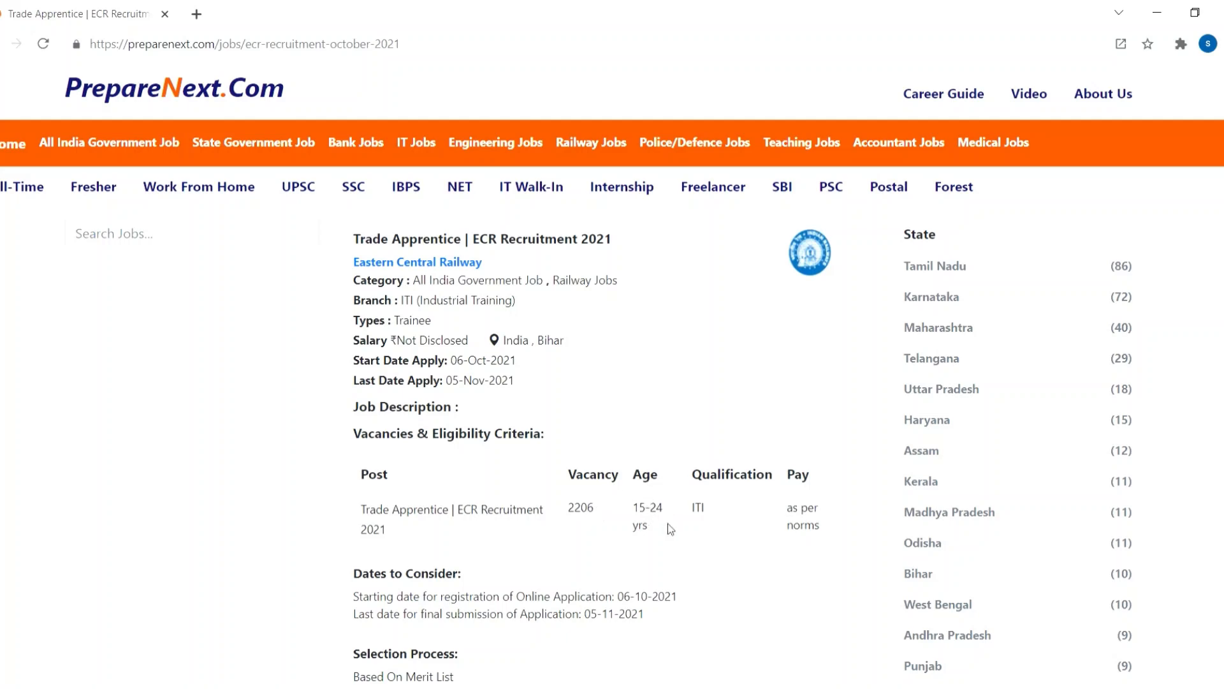
# - Scroll down to the Rs.100 application fee and division-wise vacancy counts table
pyautogui.scroll(-3)
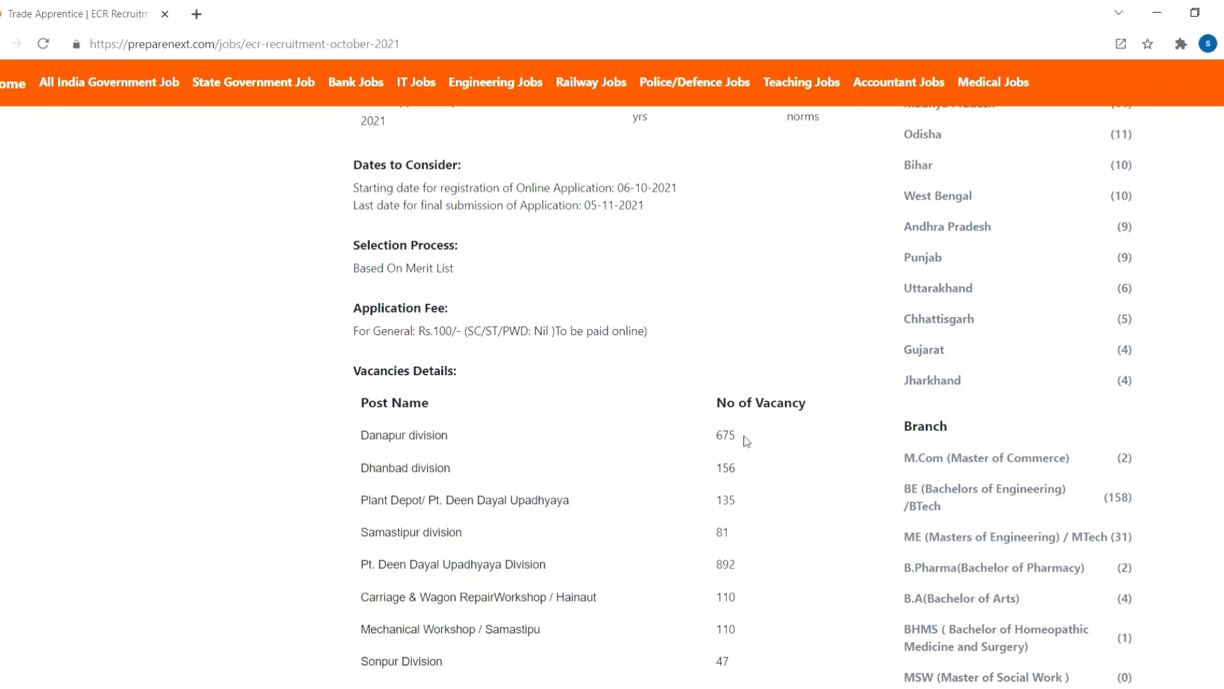
pyautogui.moveTo(804, 468)
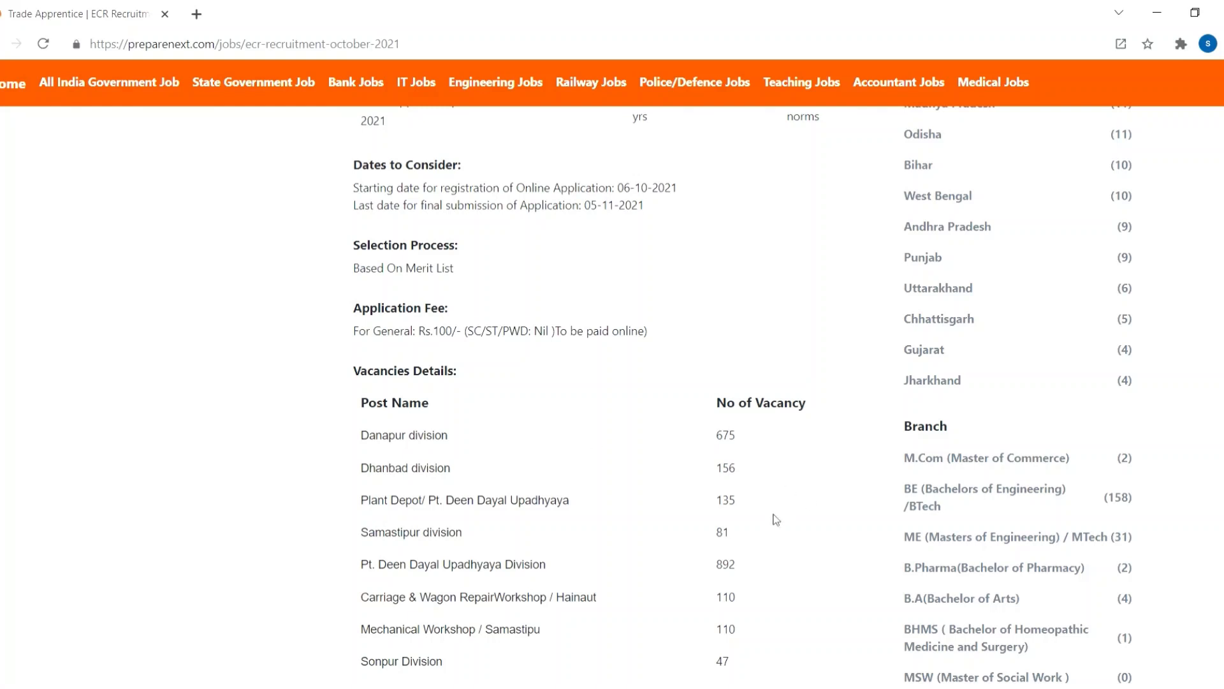
pyautogui.moveTo(442, 553)
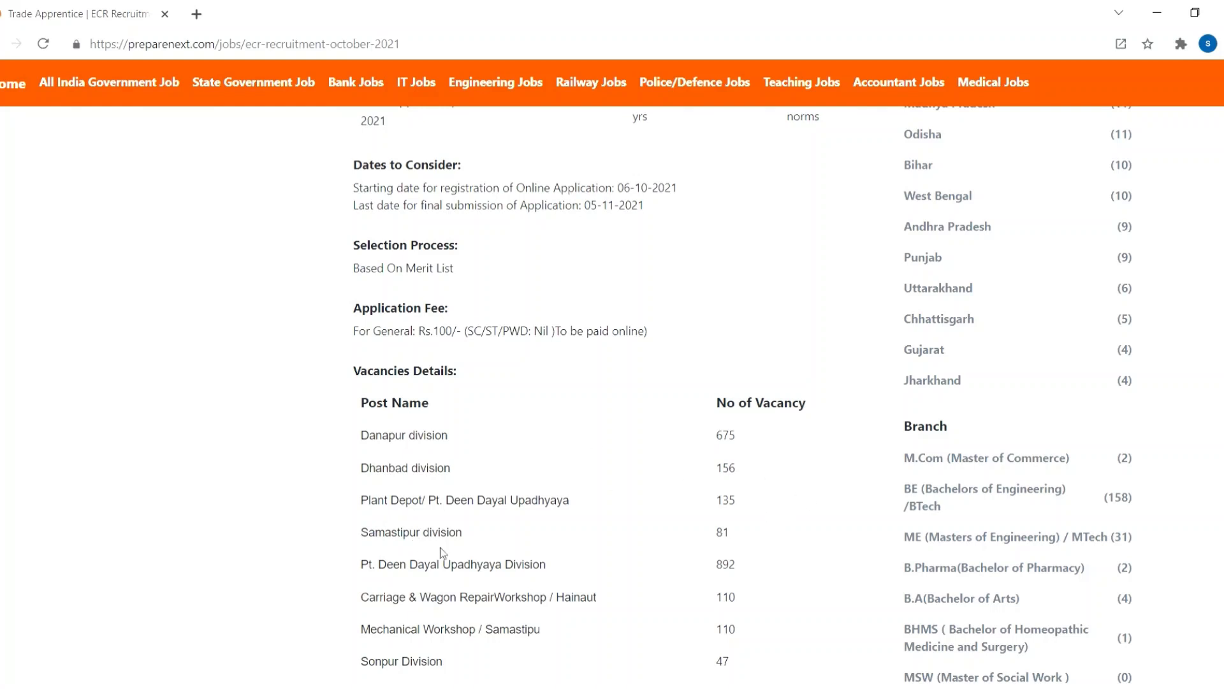
pyautogui.moveTo(354, 603)
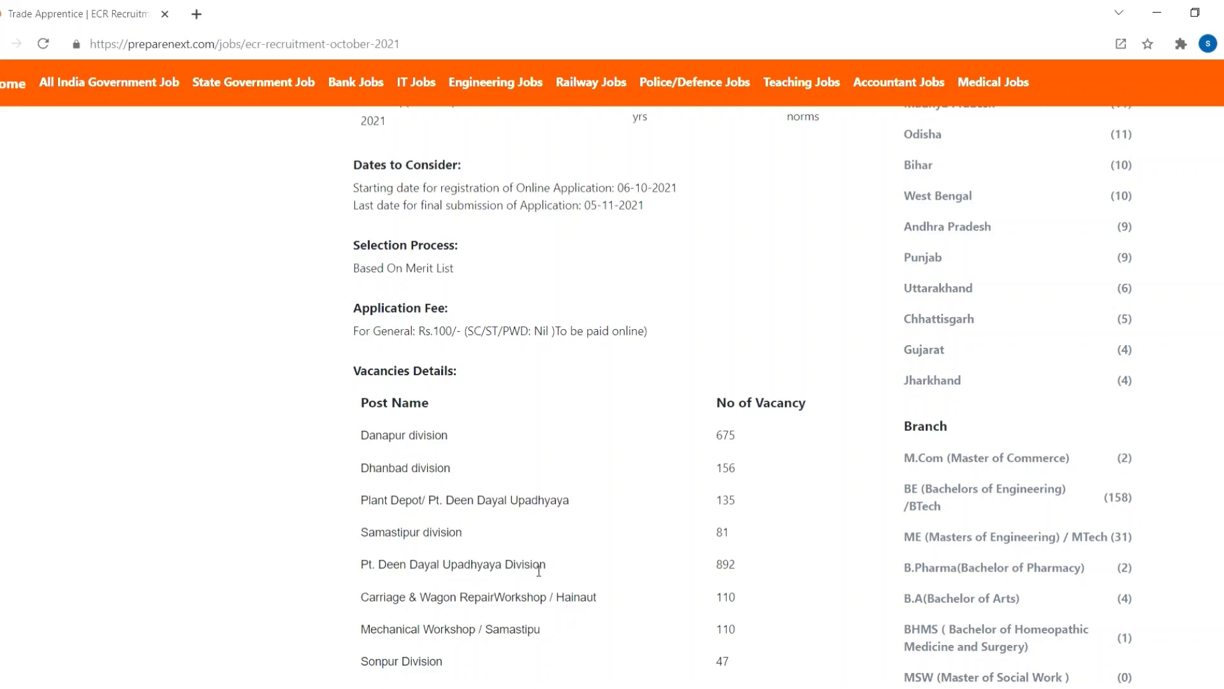
pyautogui.moveTo(594, 525)
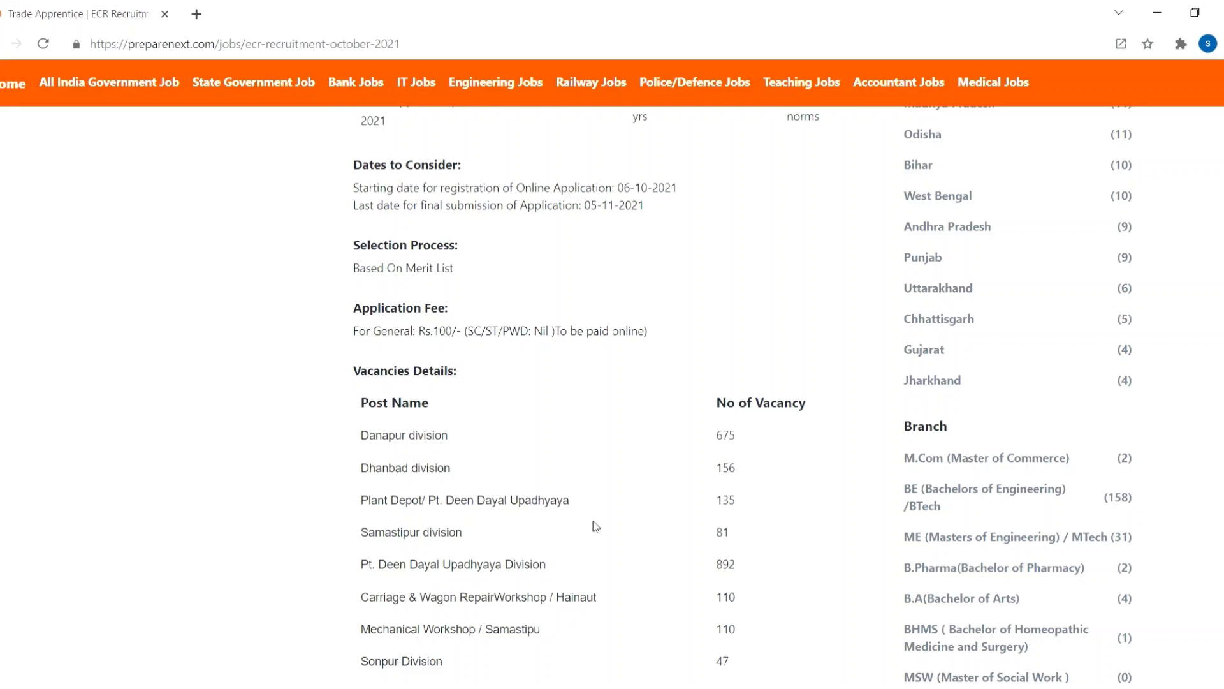
pyautogui.moveTo(544, 605)
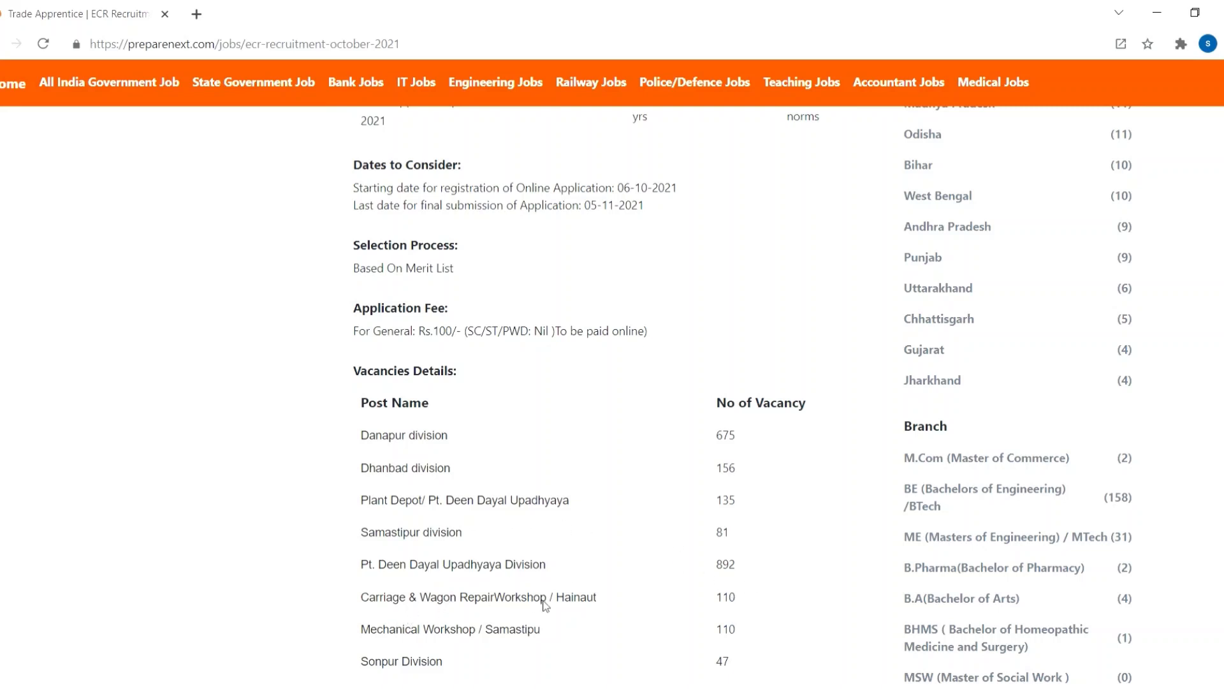
# - Open the Railway Recruitment Cell ECR Patna site from the Official Website link
pyautogui.scroll(-3)
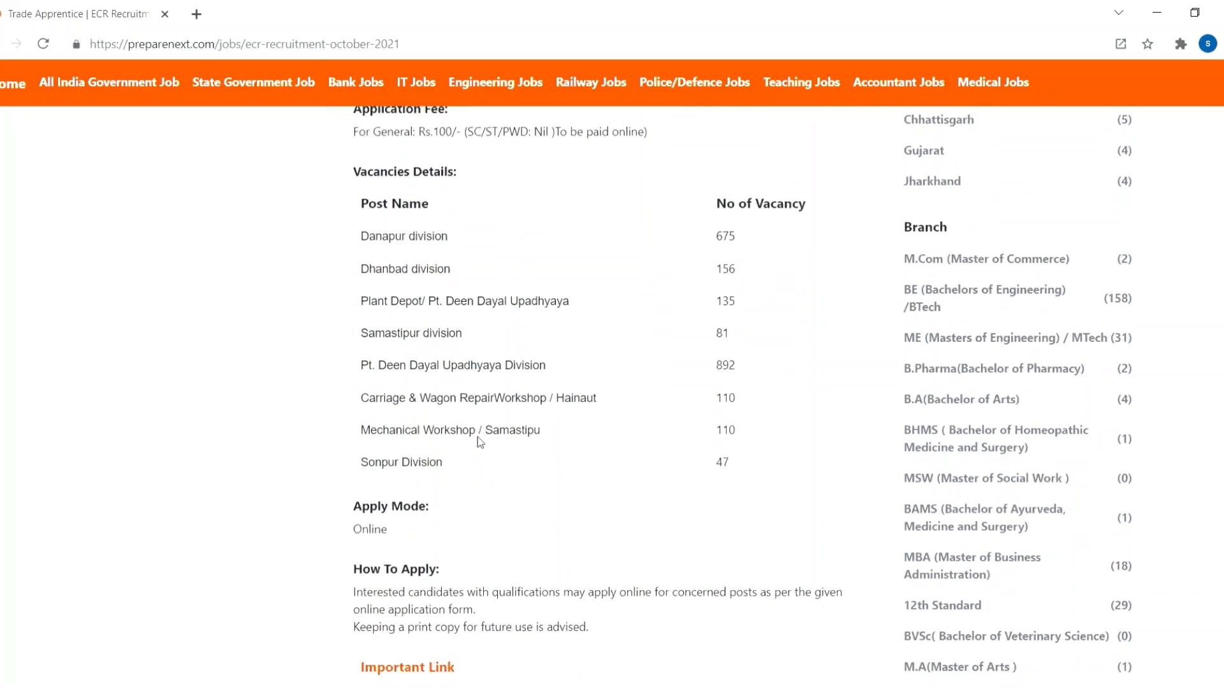
pyautogui.scroll(-3)
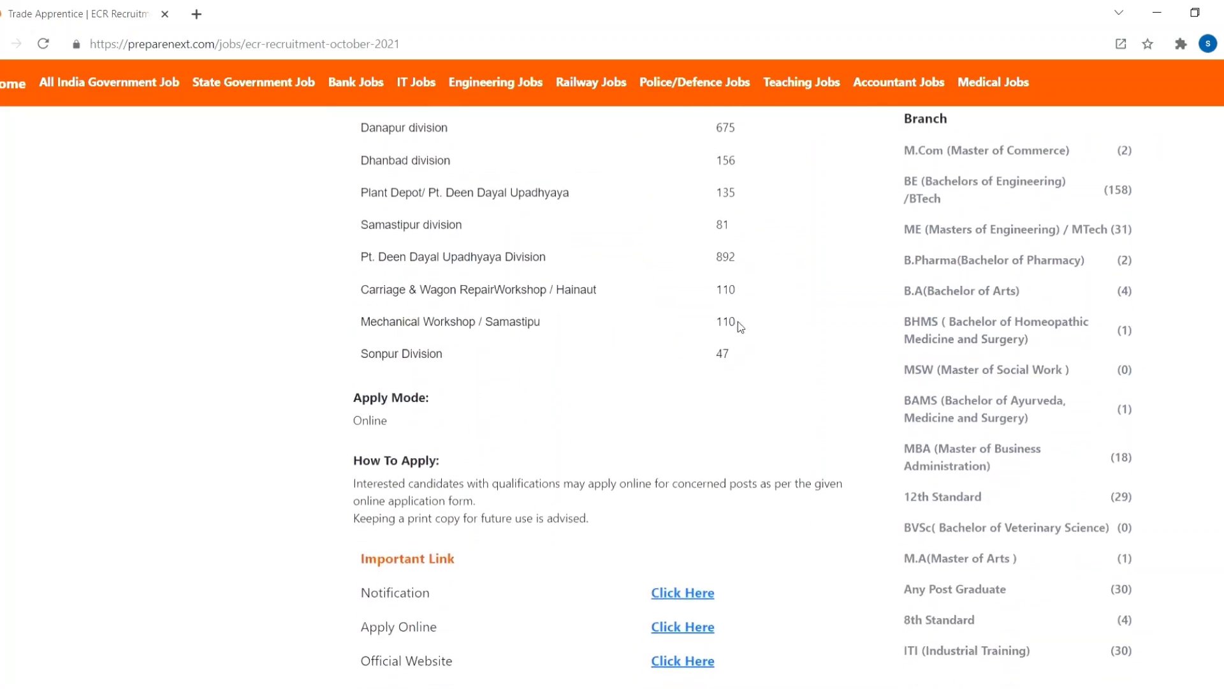
pyautogui.moveTo(748, 373)
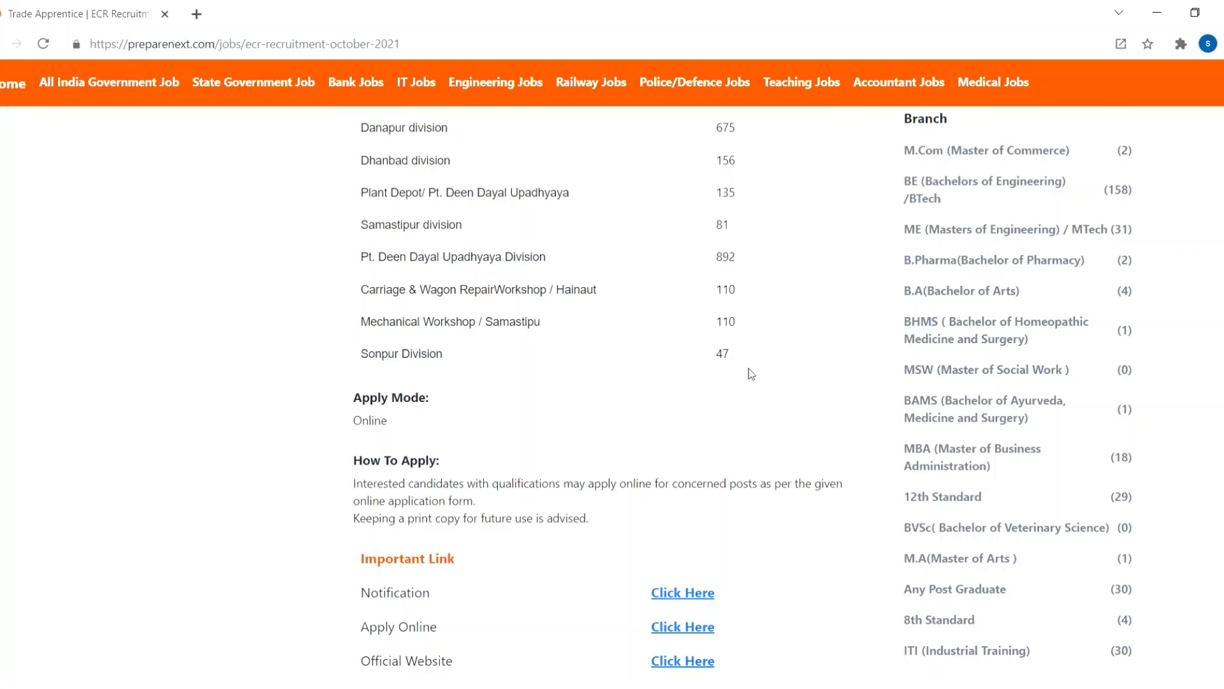
pyautogui.scroll(-3)
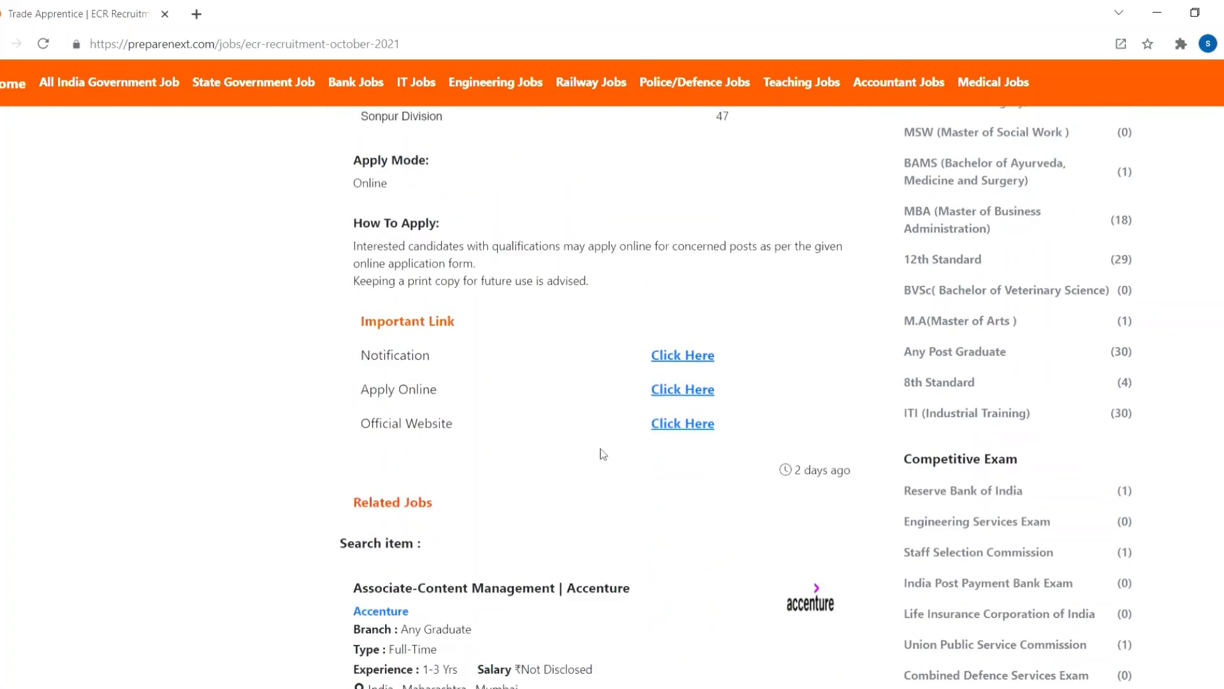
pyautogui.click(681, 422)
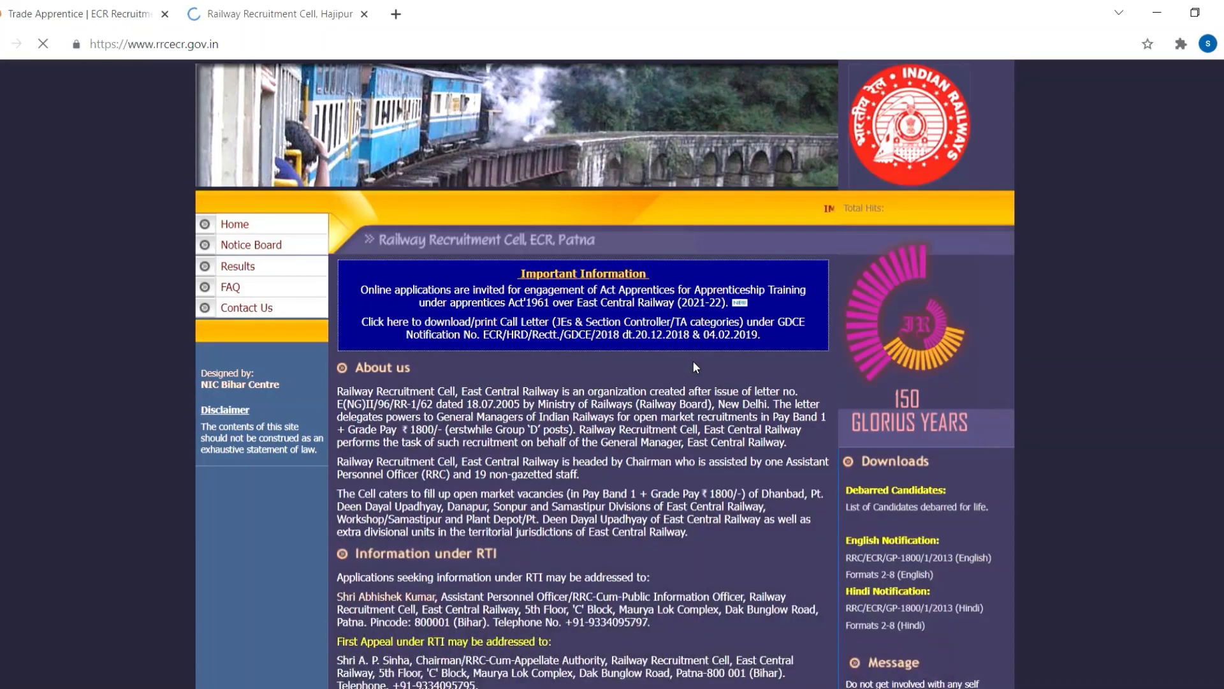